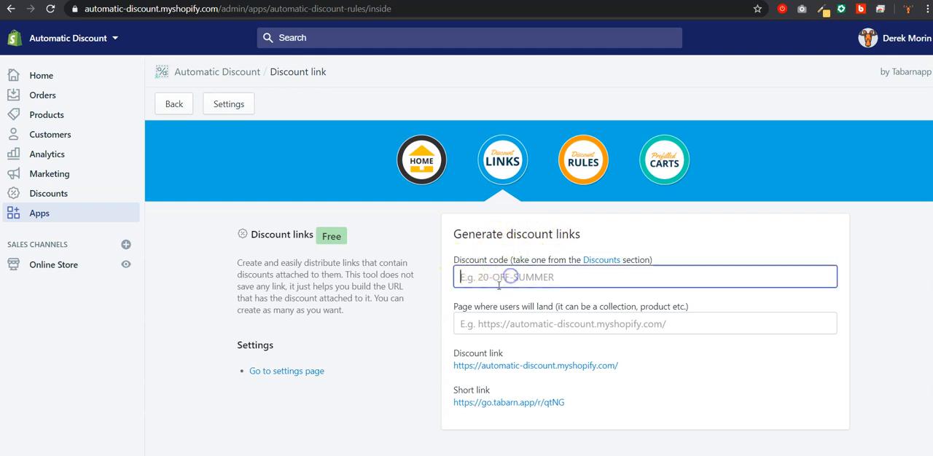
Step: Fill the generator with discount code 'code' and landing page 'landing-page'
{"action": "type", "text": "code"}
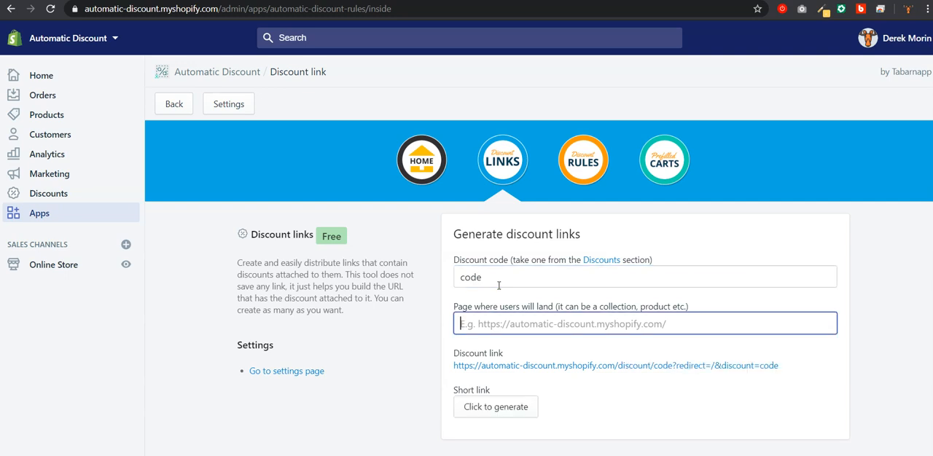
{"action": "type", "text": "landing-page"}
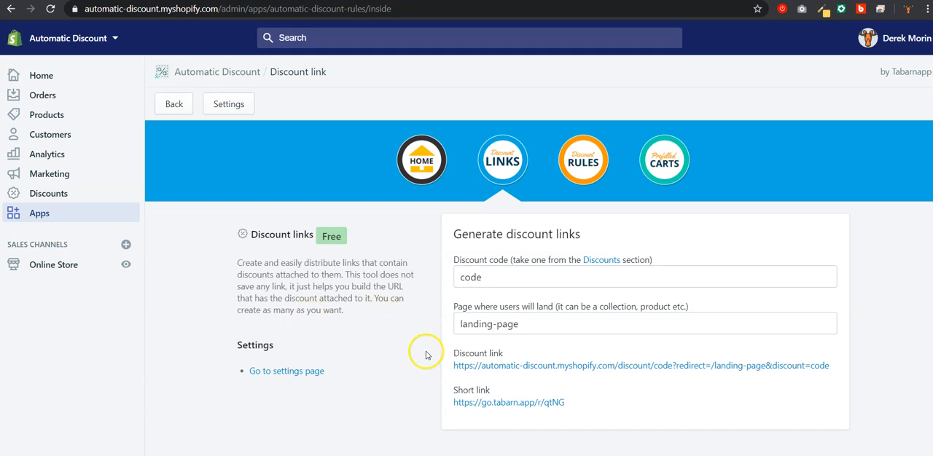
{"action": "mouse_move", "coordinate": [382, 286]}
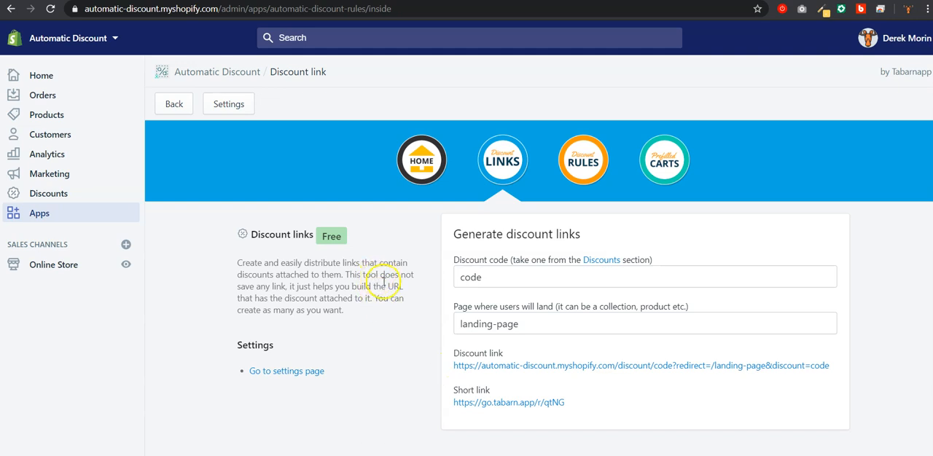
{"action": "mouse_move", "coordinate": [376, 246]}
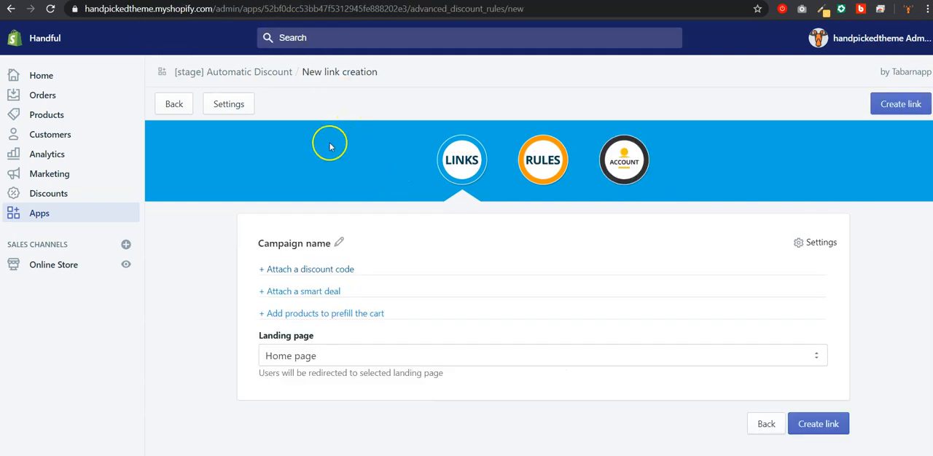
{"action": "mouse_move", "coordinate": [242, 107]}
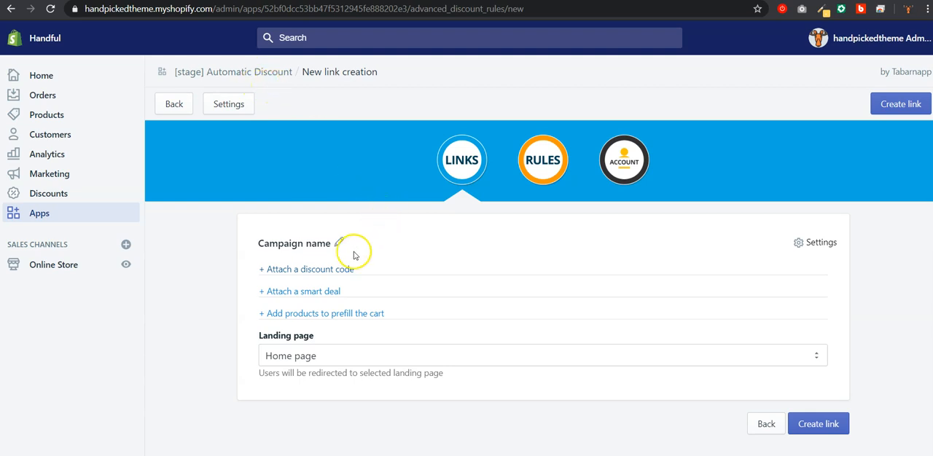
{"action": "mouse_move", "coordinate": [350, 263]}
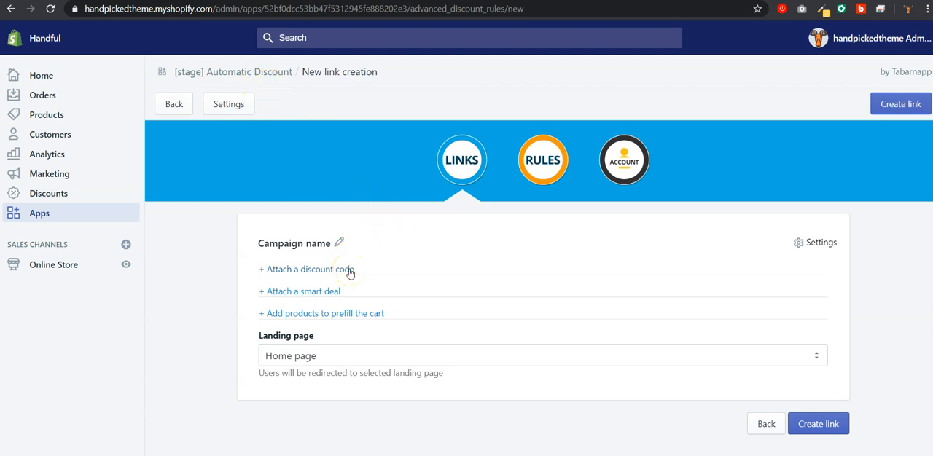
{"action": "mouse_move", "coordinate": [350, 273]}
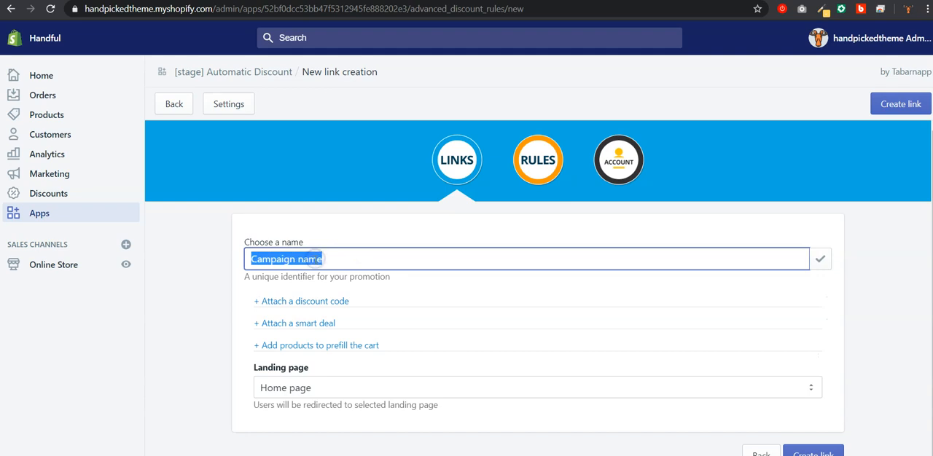
Step: Set the campaign name to 'Facebook group XYZ' and confirm it
{"action": "type", "text": "Facebook"}
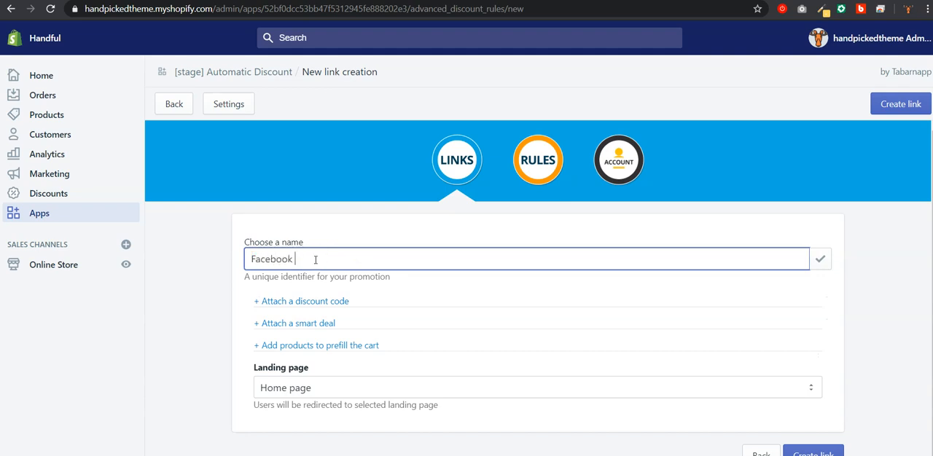
{"action": "type", "text": "group XYZ"}
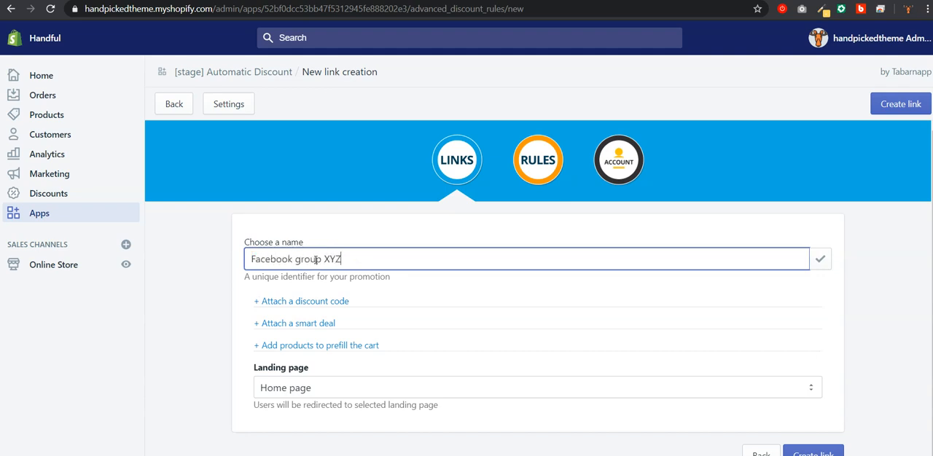
{"action": "left_click", "coordinate": [821, 259]}
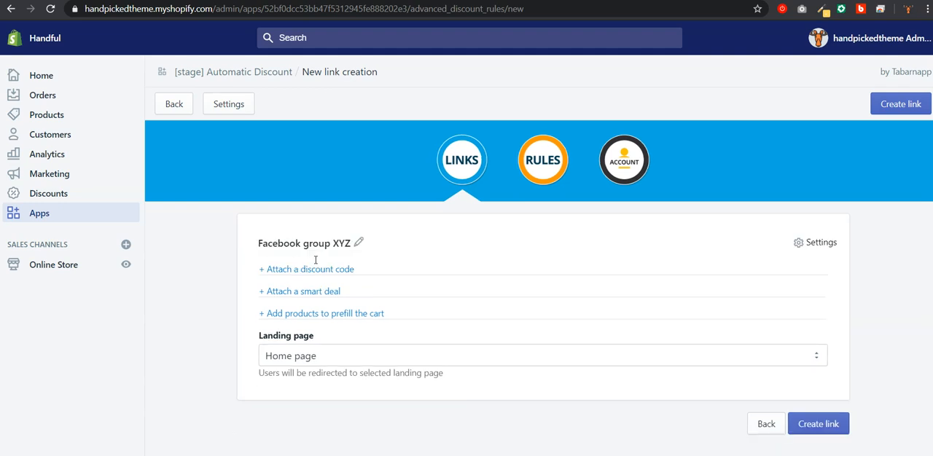
Step: Attach the 10-off discount code to the link
{"action": "left_click", "coordinate": [306, 270]}
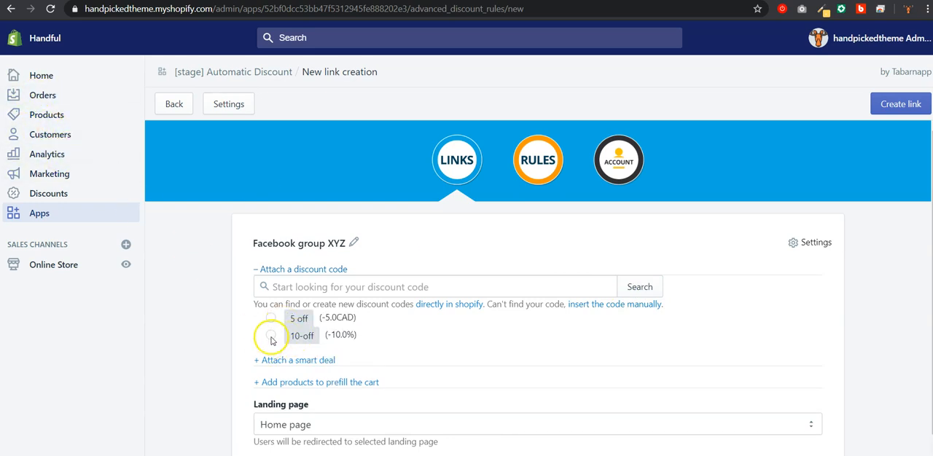
{"action": "left_click", "coordinate": [271, 336]}
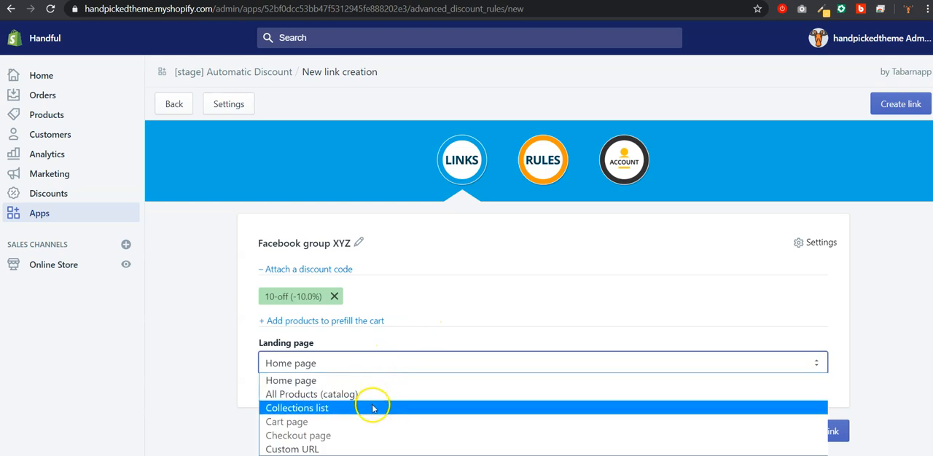
{"action": "mouse_move", "coordinate": [368, 411]}
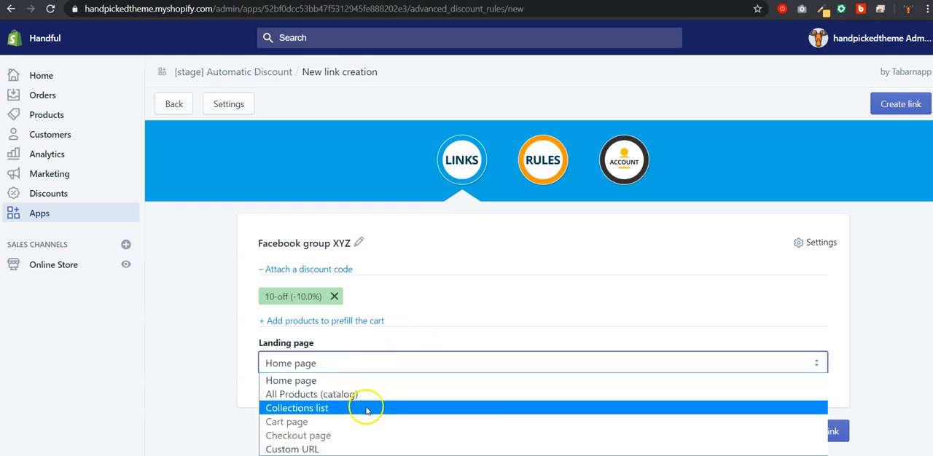
{"action": "mouse_move", "coordinate": [351, 451]}
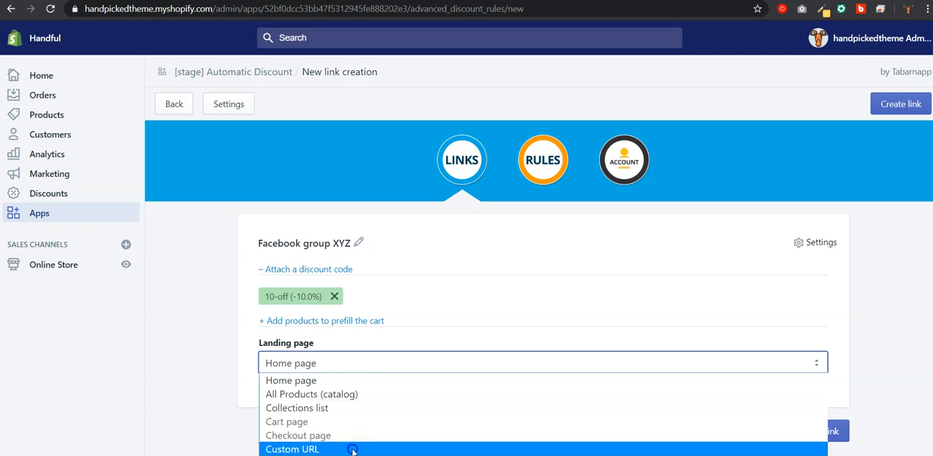
Step: Set the landing page to All Products (catalog) and create the link
{"action": "left_click", "coordinate": [298, 449]}
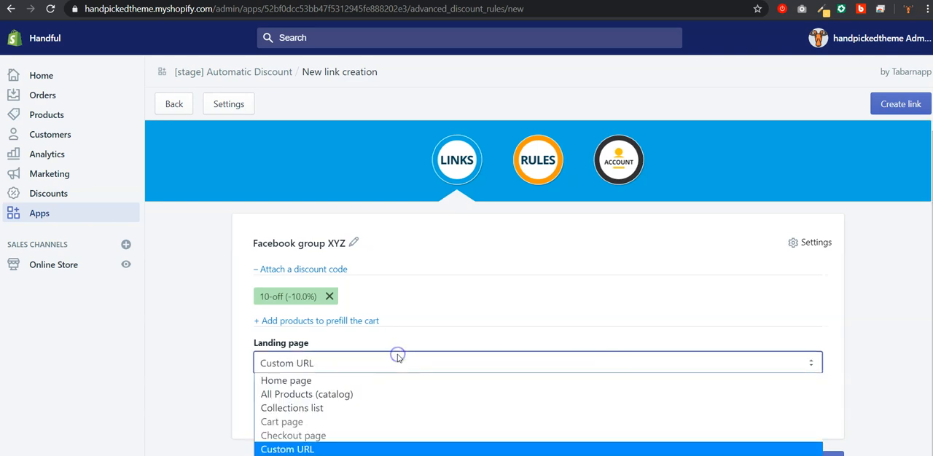
{"action": "left_click", "coordinate": [306, 393]}
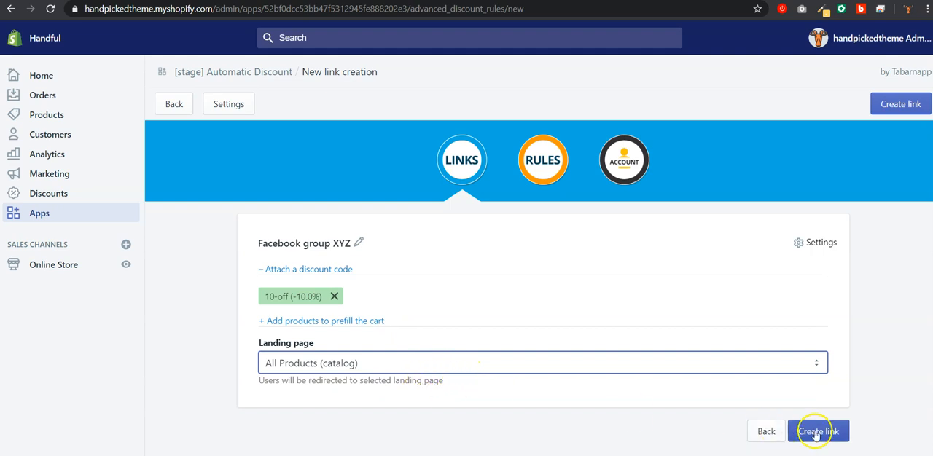
{"action": "left_click", "coordinate": [819, 430]}
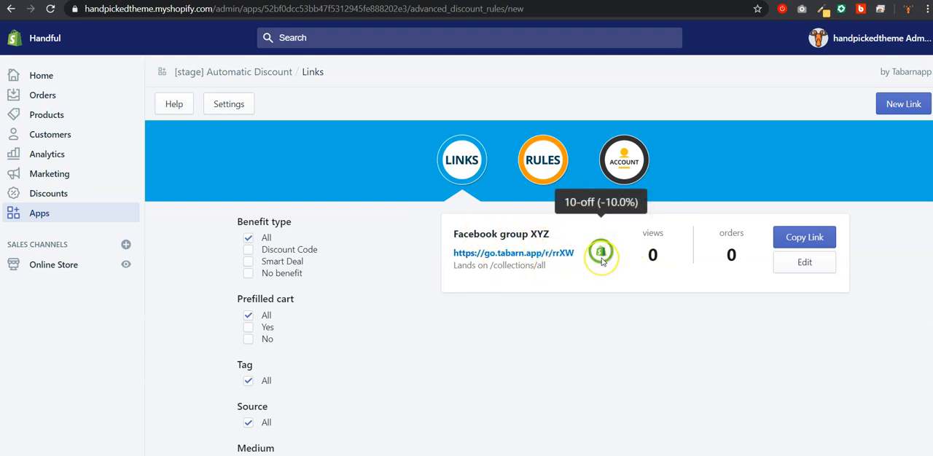
{"action": "mouse_move", "coordinate": [608, 251]}
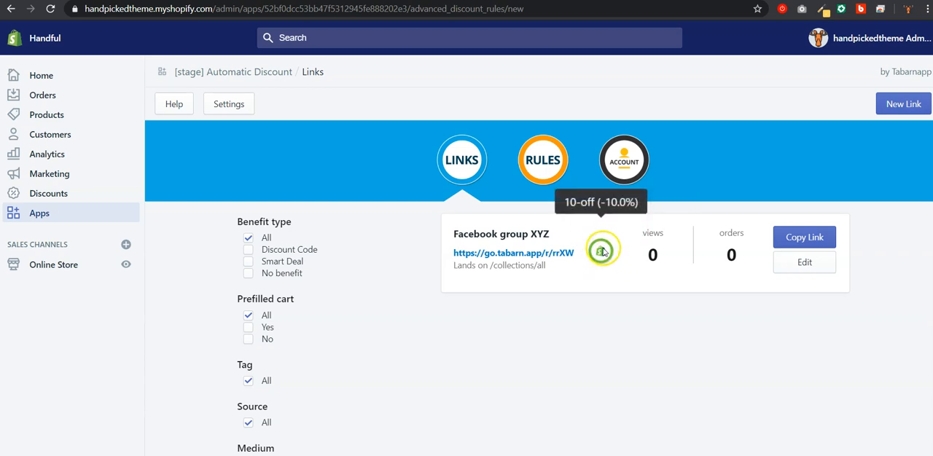
{"action": "mouse_move", "coordinate": [70, 199]}
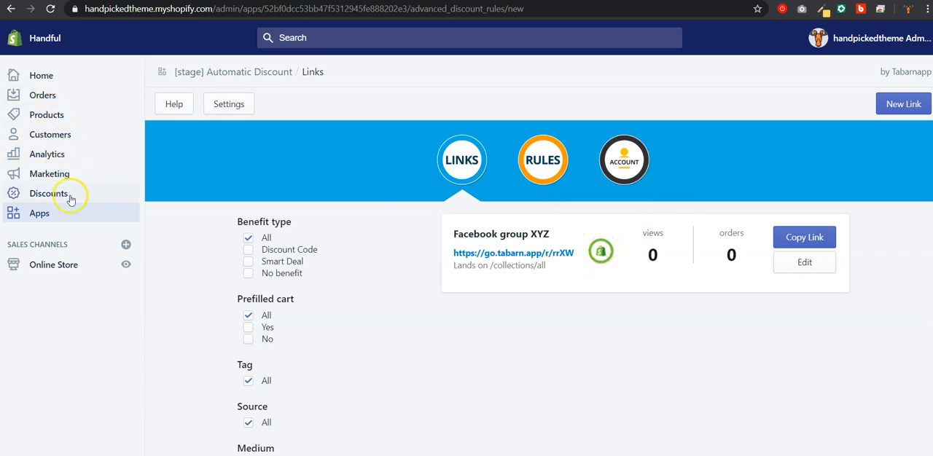
{"action": "mouse_move", "coordinate": [732, 248]}
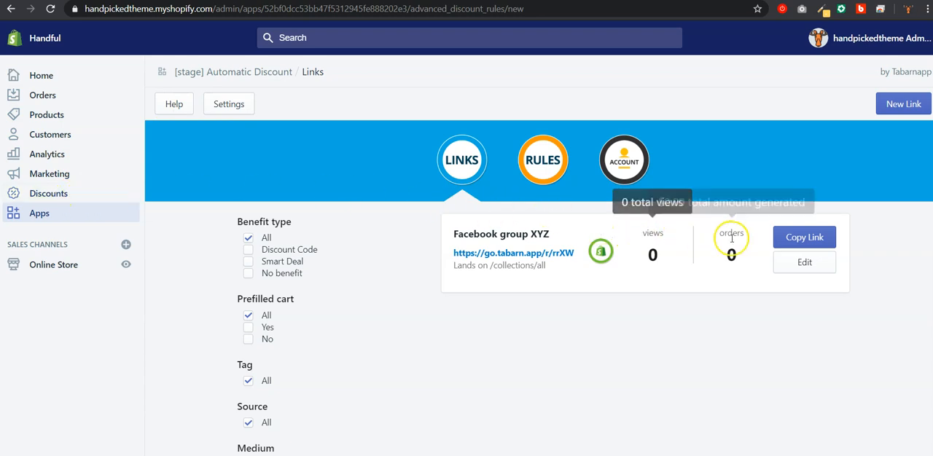
{"action": "mouse_move", "coordinate": [732, 236]}
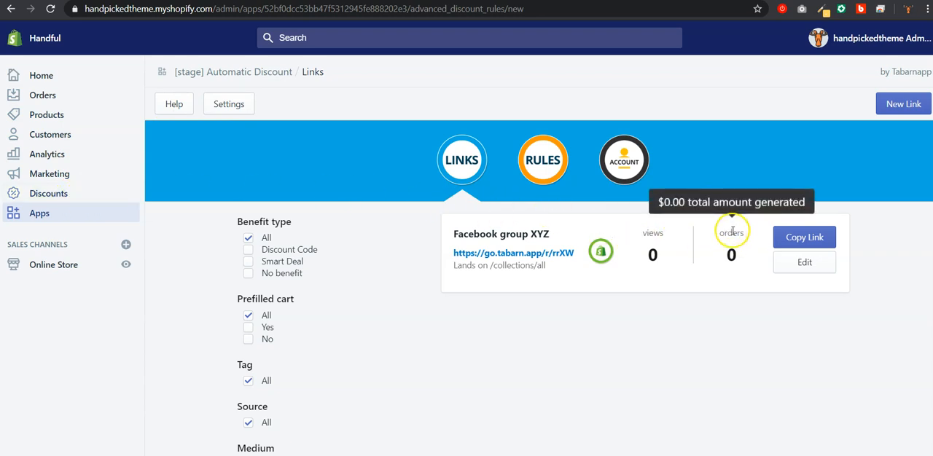
{"action": "mouse_move", "coordinate": [736, 233]}
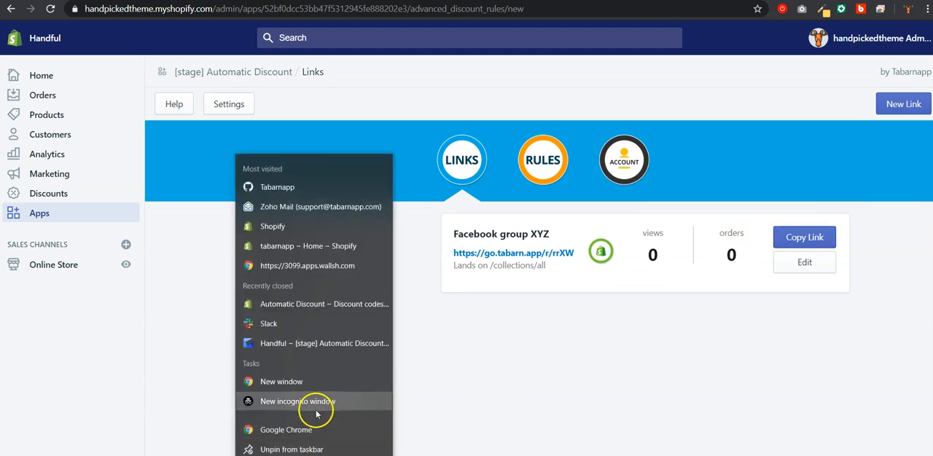
Step: In an incognito window, add Buy 1 license to the cart with the $14.70 discount and go to checkout
{"action": "left_click", "coordinate": [298, 403]}
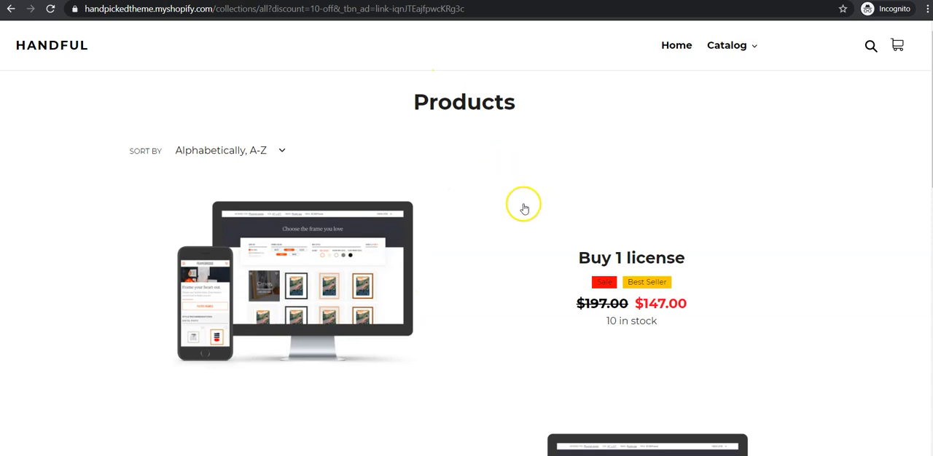
{"action": "left_click", "coordinate": [632, 258]}
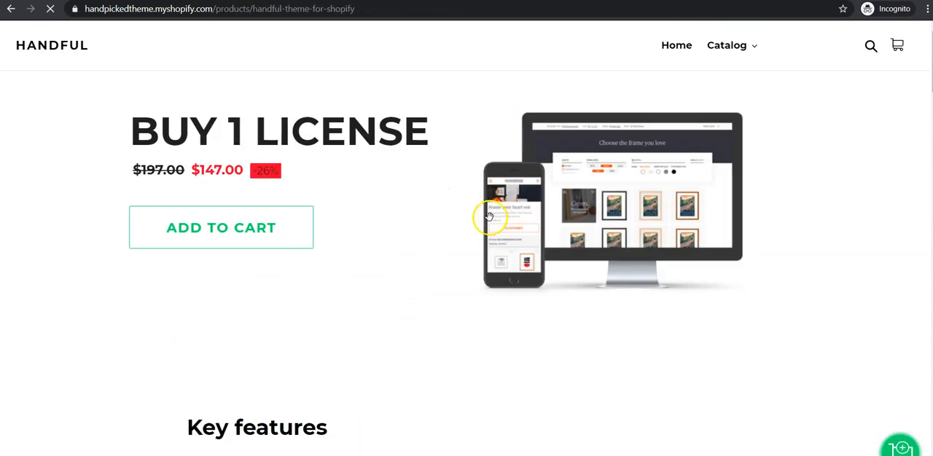
{"action": "left_click", "coordinate": [221, 228]}
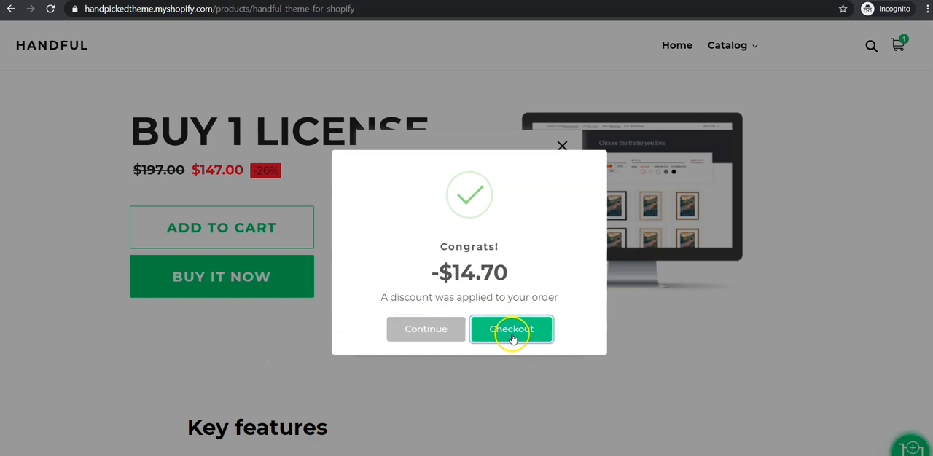
{"action": "left_click", "coordinate": [510, 330]}
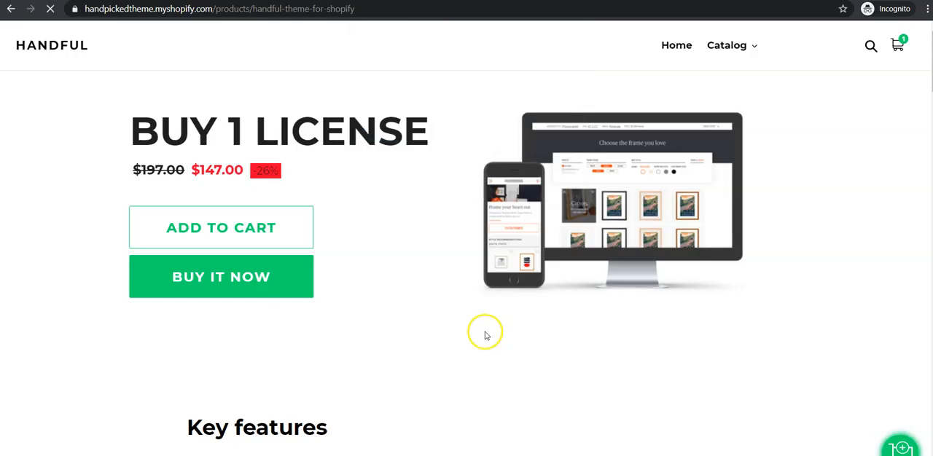
{"action": "left_click", "coordinate": [222, 276]}
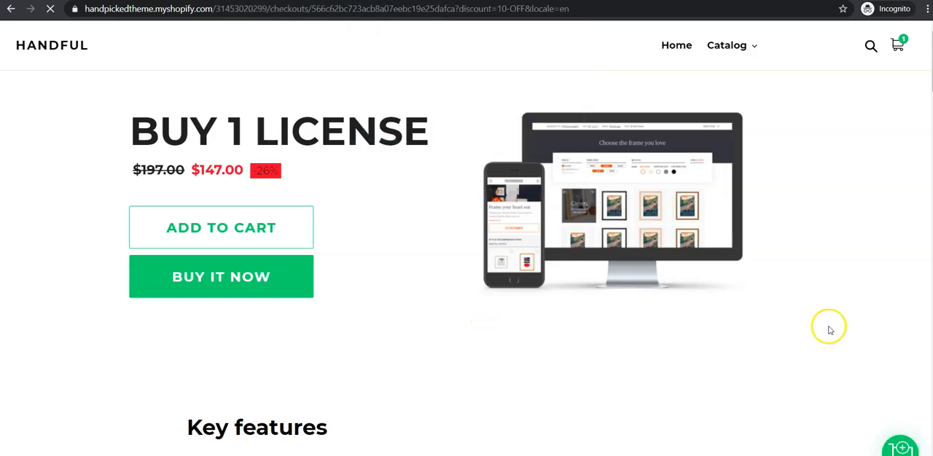
Step: Check the order summary shows 10-OFF taking $14.70 off for a CAD $152.12 total
{"action": "left_click", "coordinate": [222, 277]}
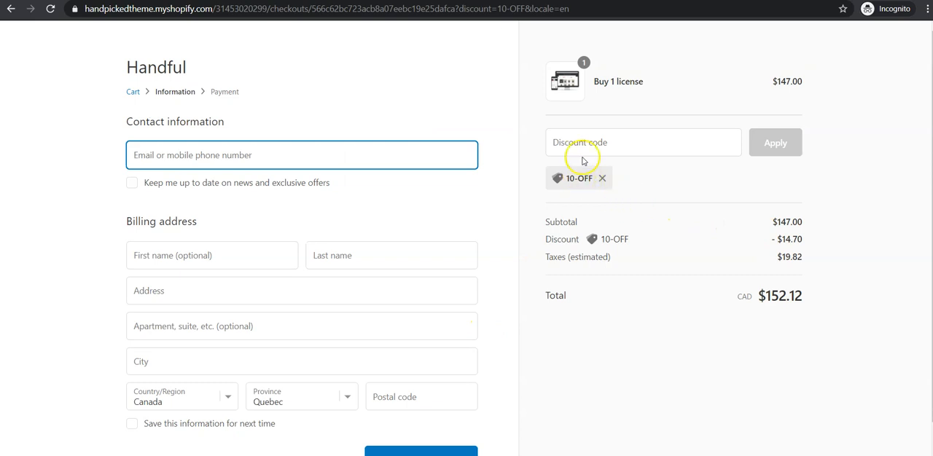
{"action": "mouse_move", "coordinate": [635, 409]}
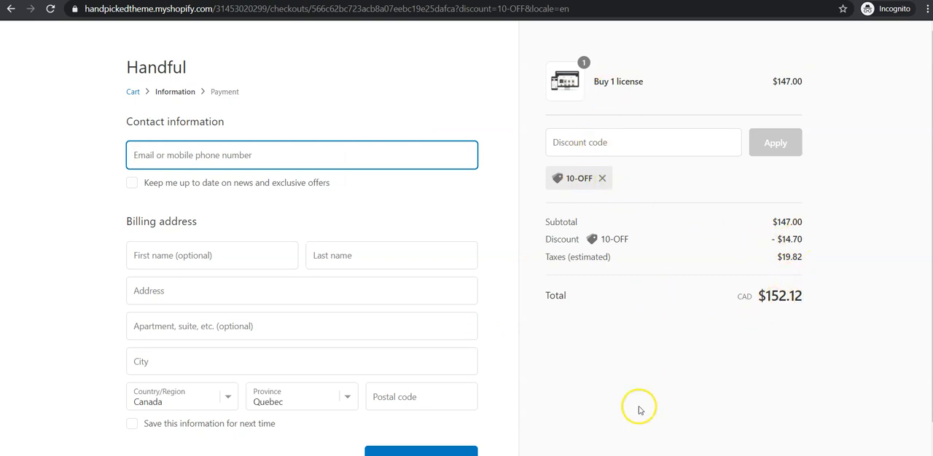